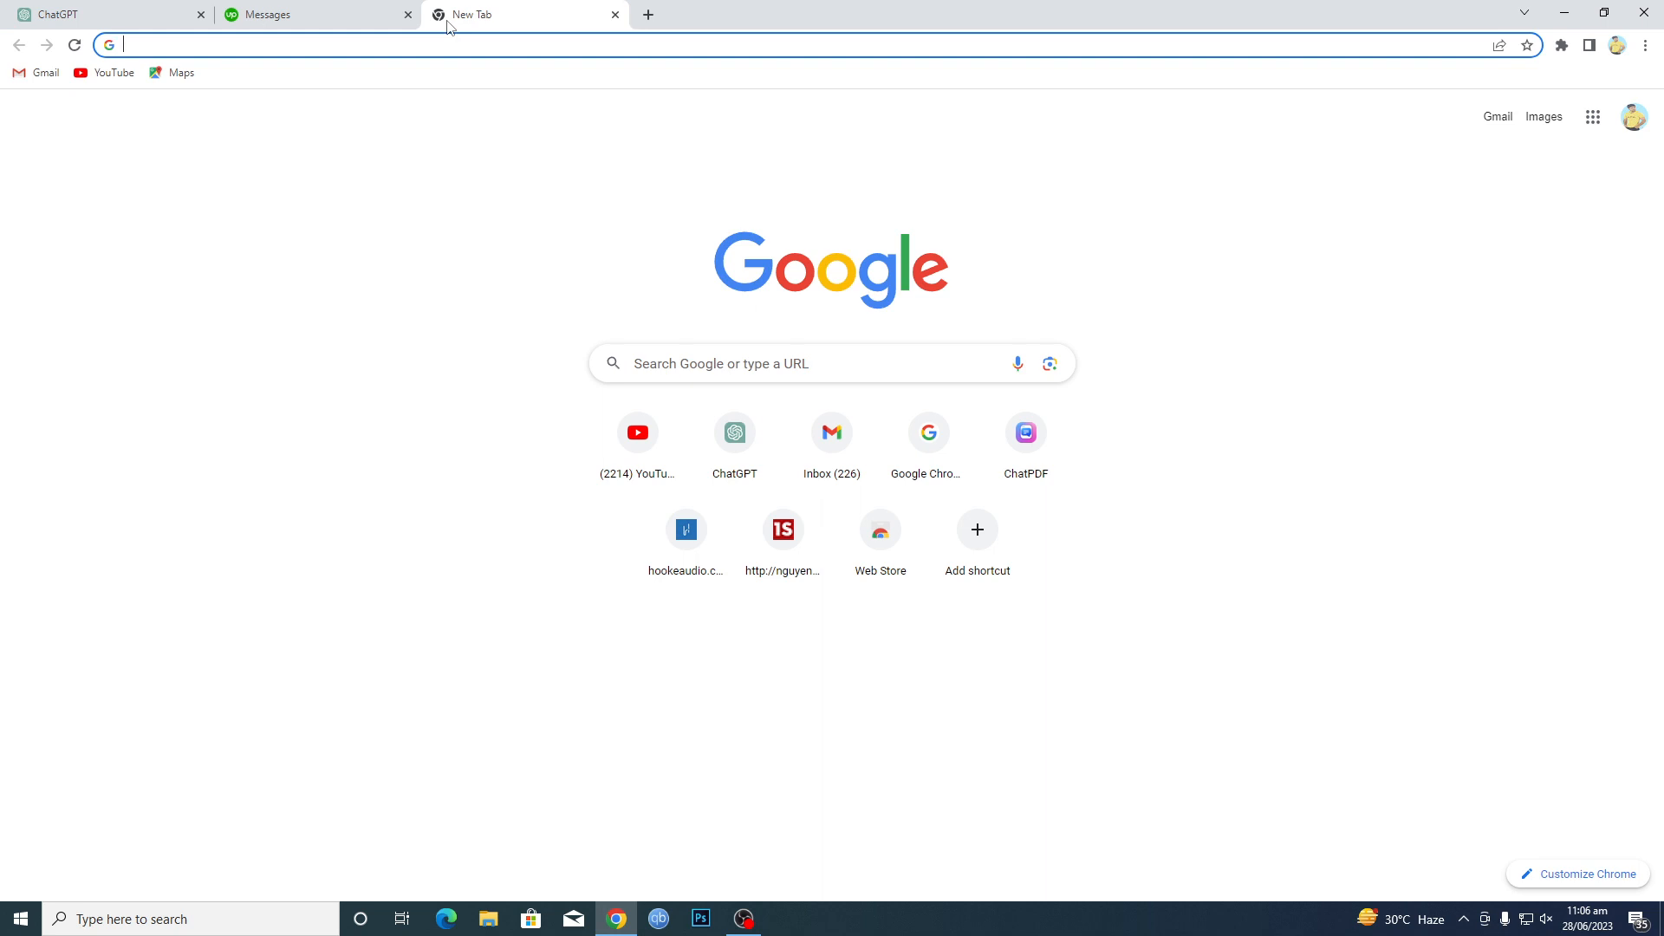
- Search 'docs google' from the Chrome address bar and open the Google Docs site
{"action": "type", "text": "docs"}
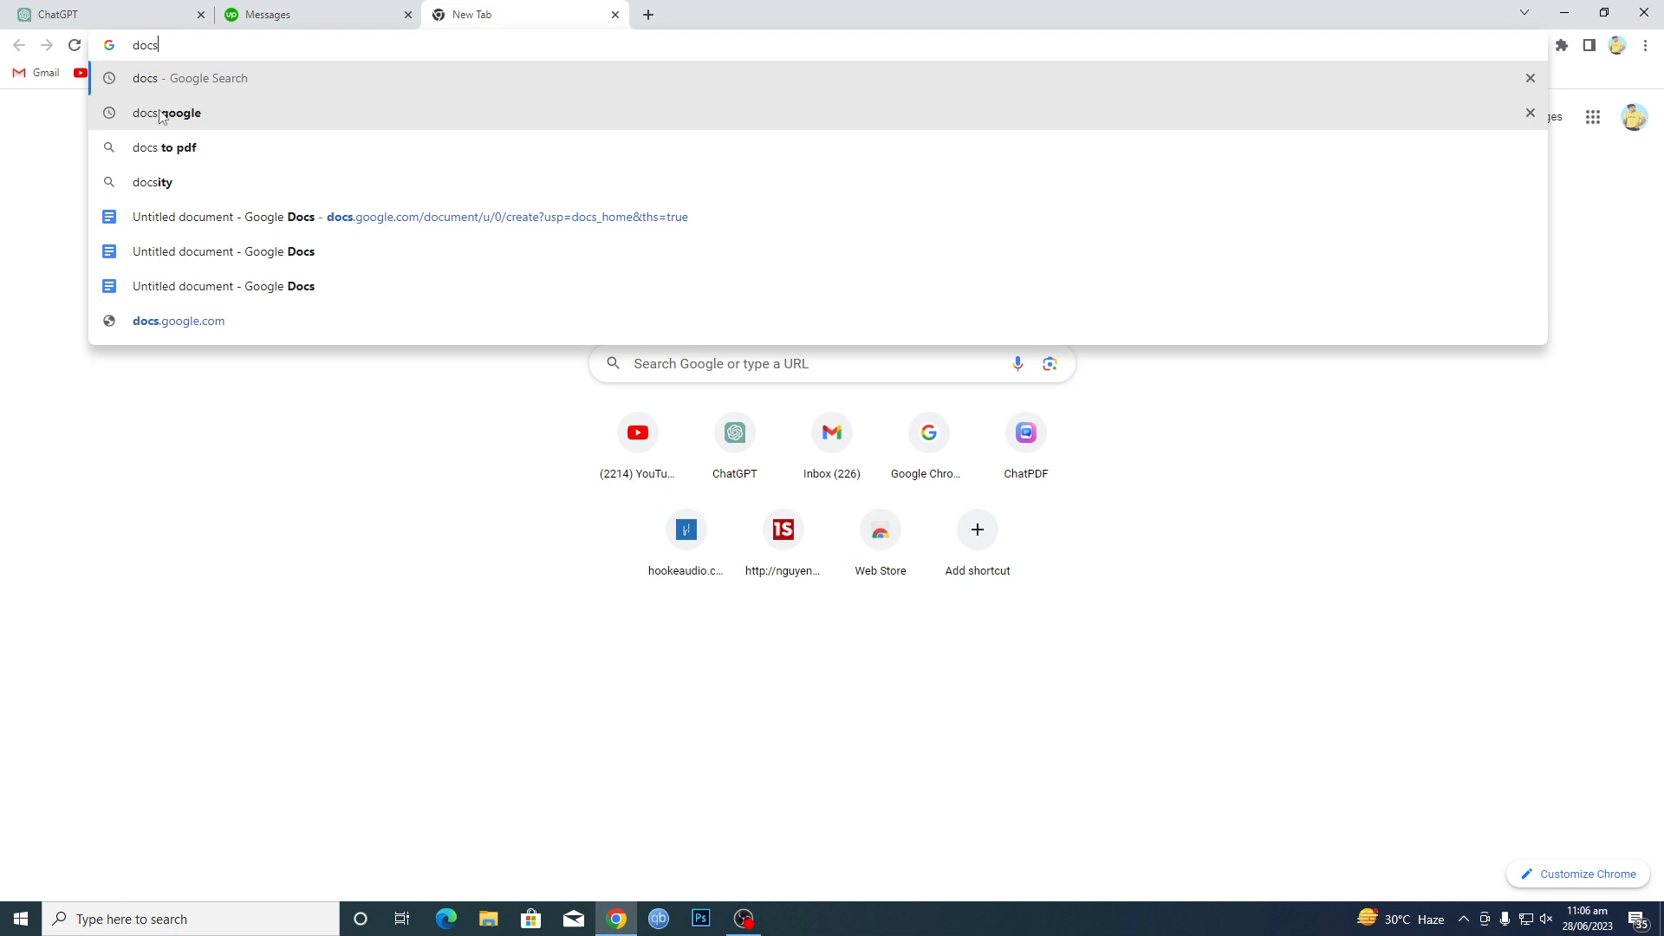
{"action": "left_click", "coordinate": [164, 113]}
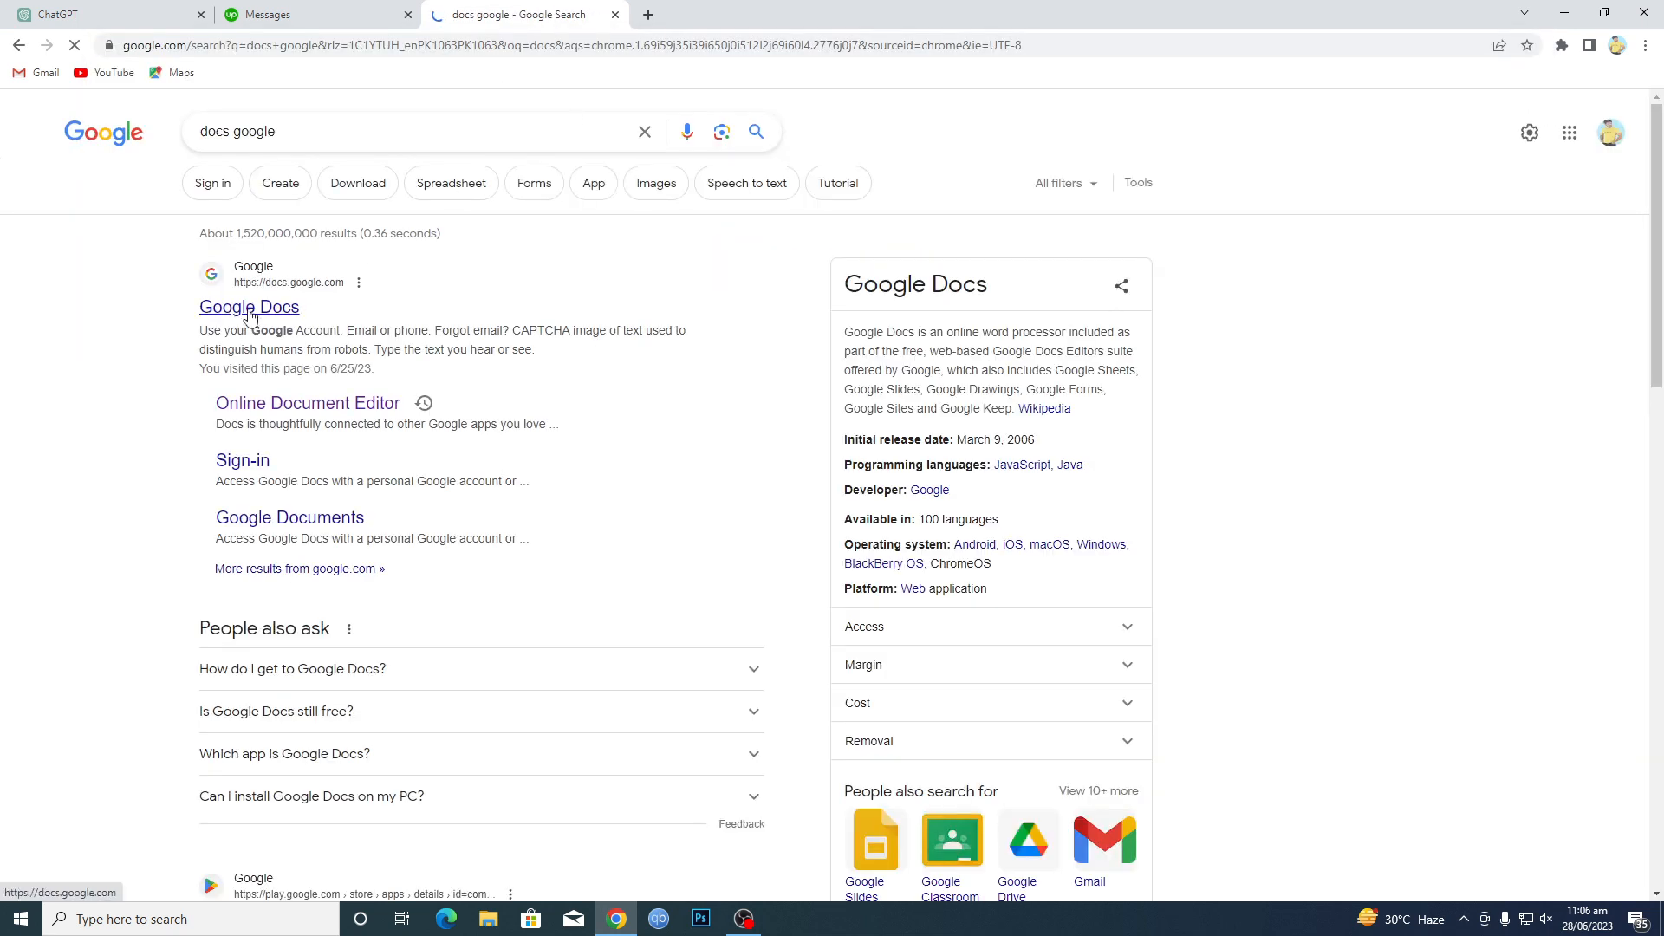
{"action": "left_click", "coordinate": [249, 306]}
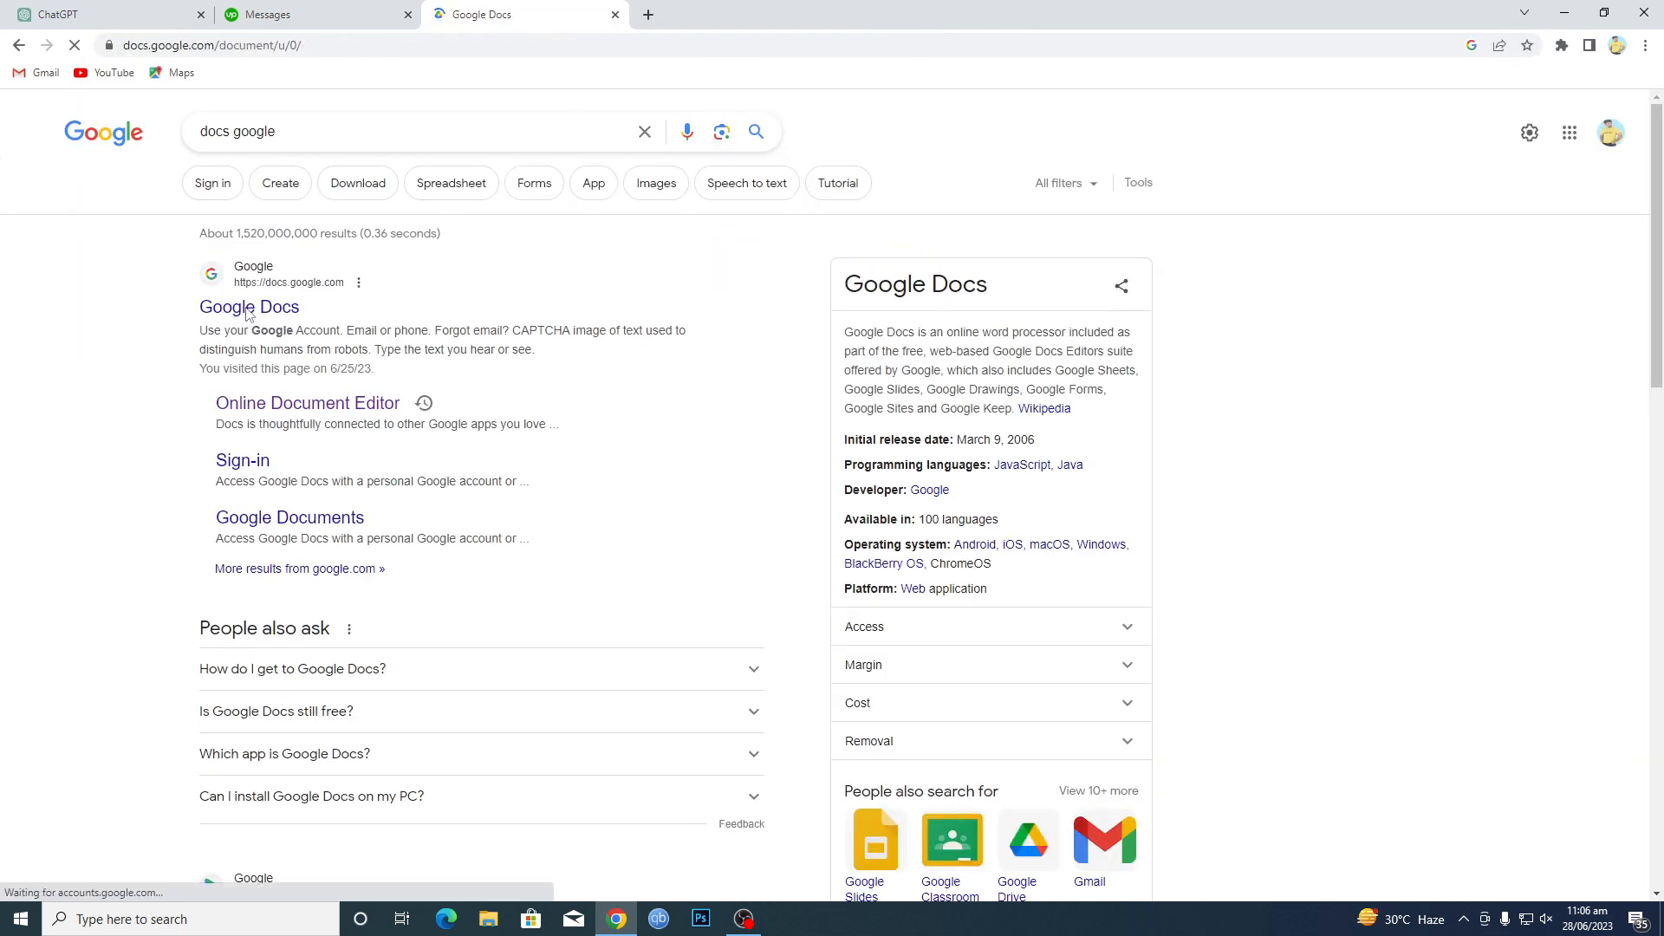
- Create a blank document, type 'ghjghjjjjg', and start sharing it
{"action": "left_click", "coordinate": [250, 306]}
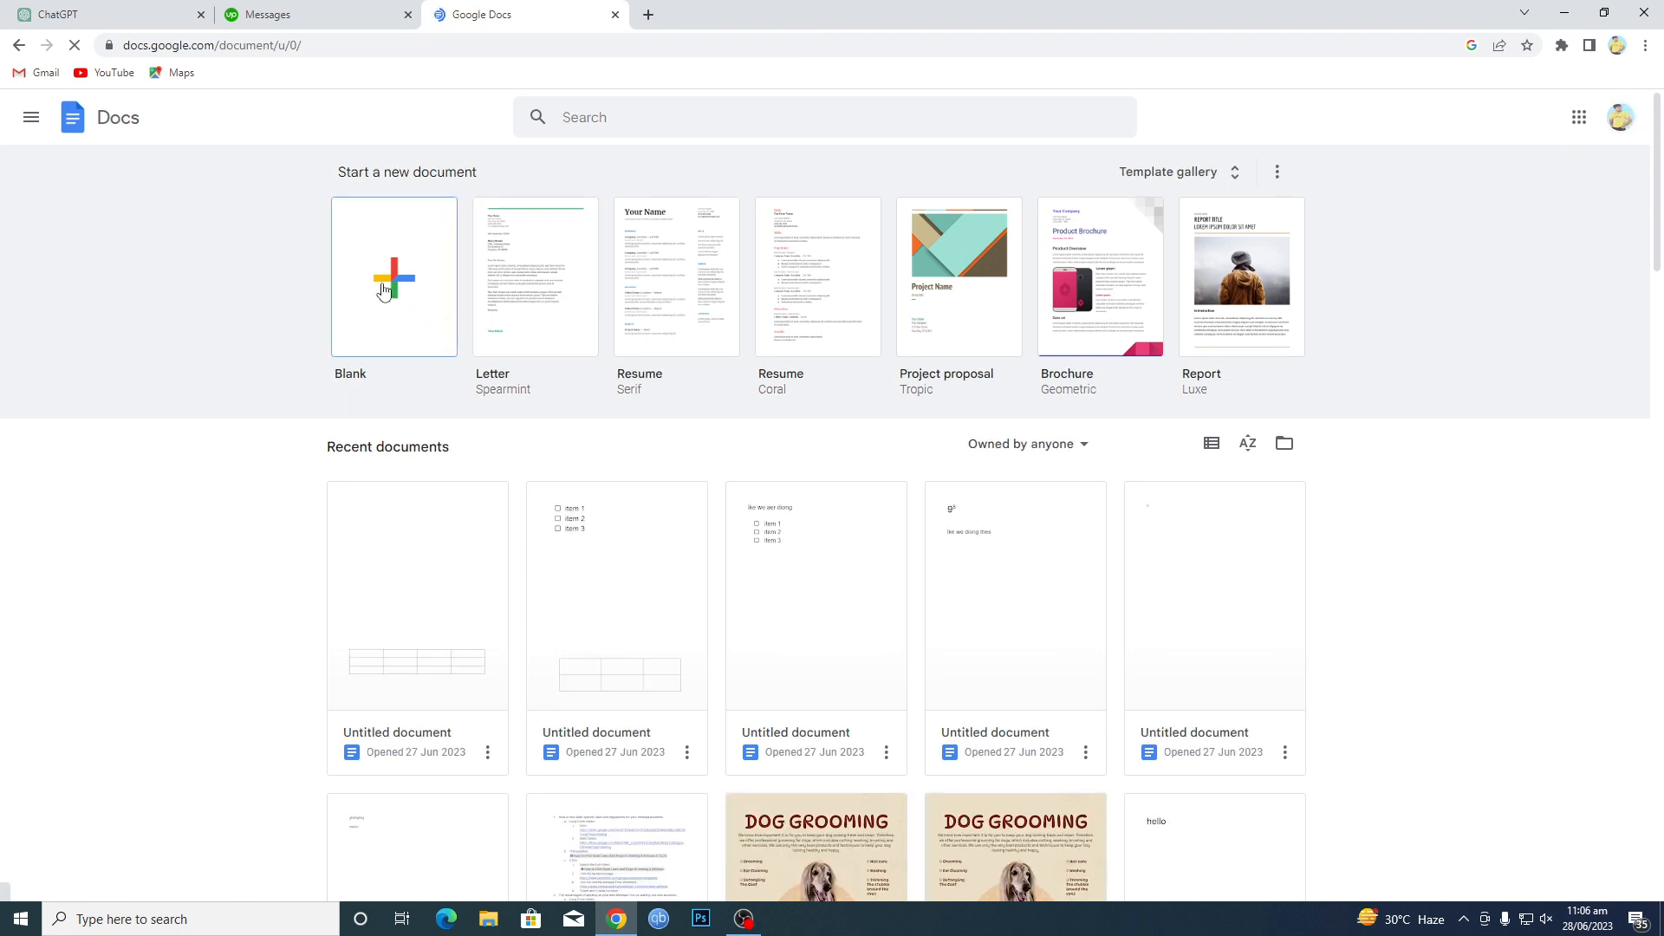
{"action": "left_click", "coordinate": [393, 277]}
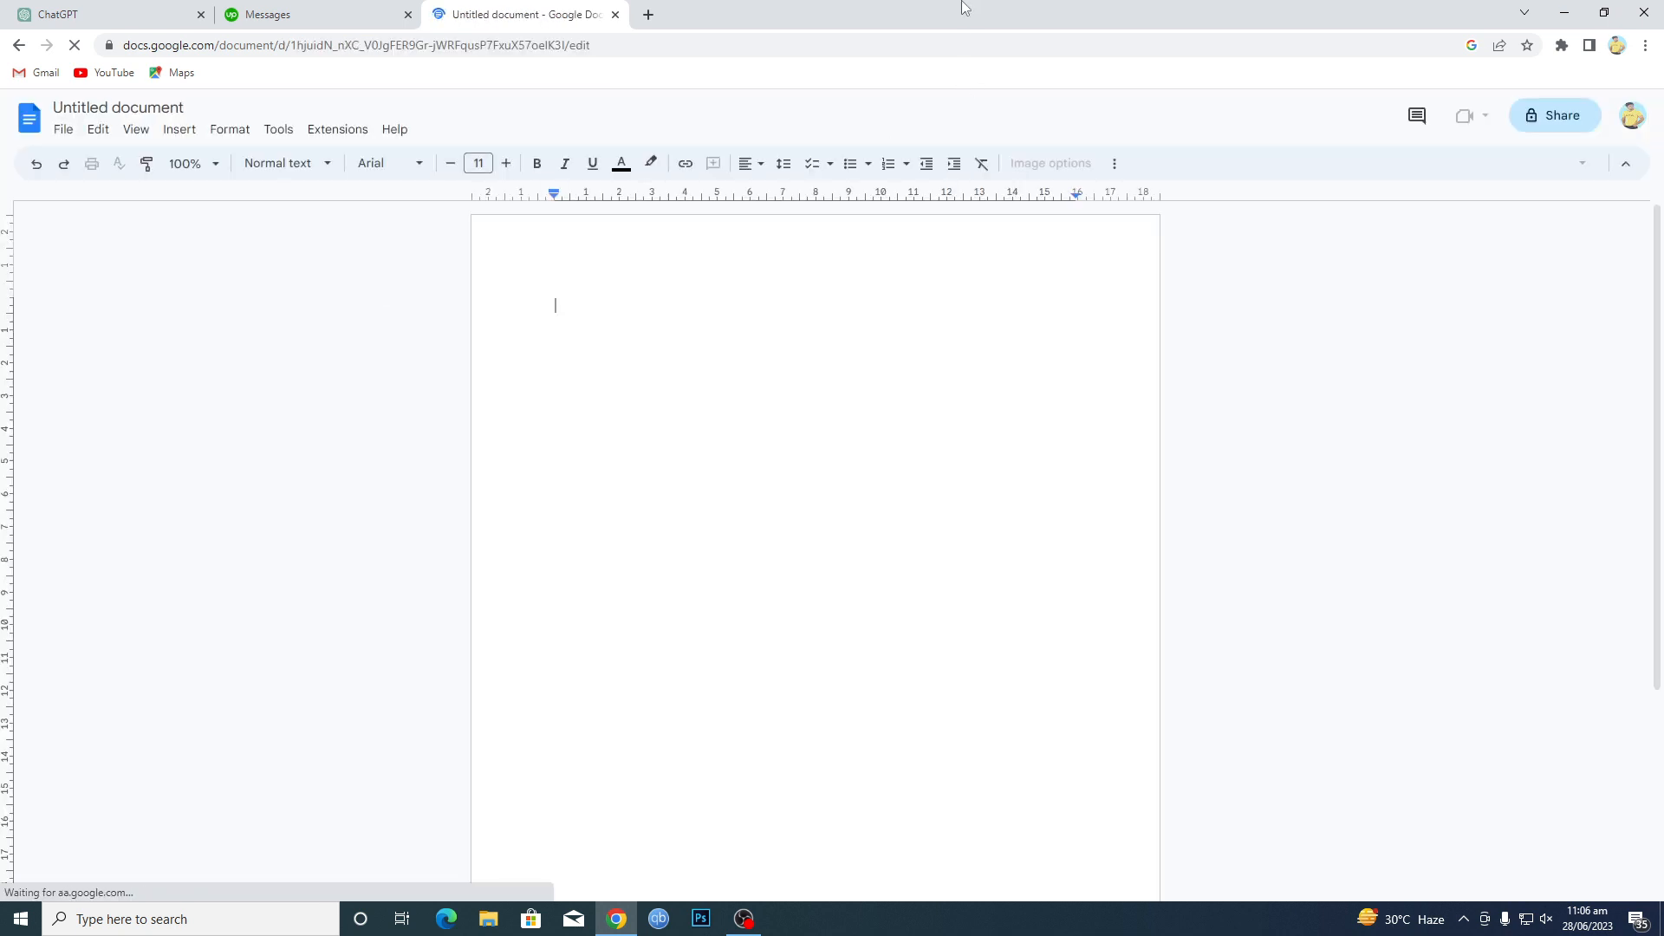
{"action": "type", "text": "ghjghjjjjg"}
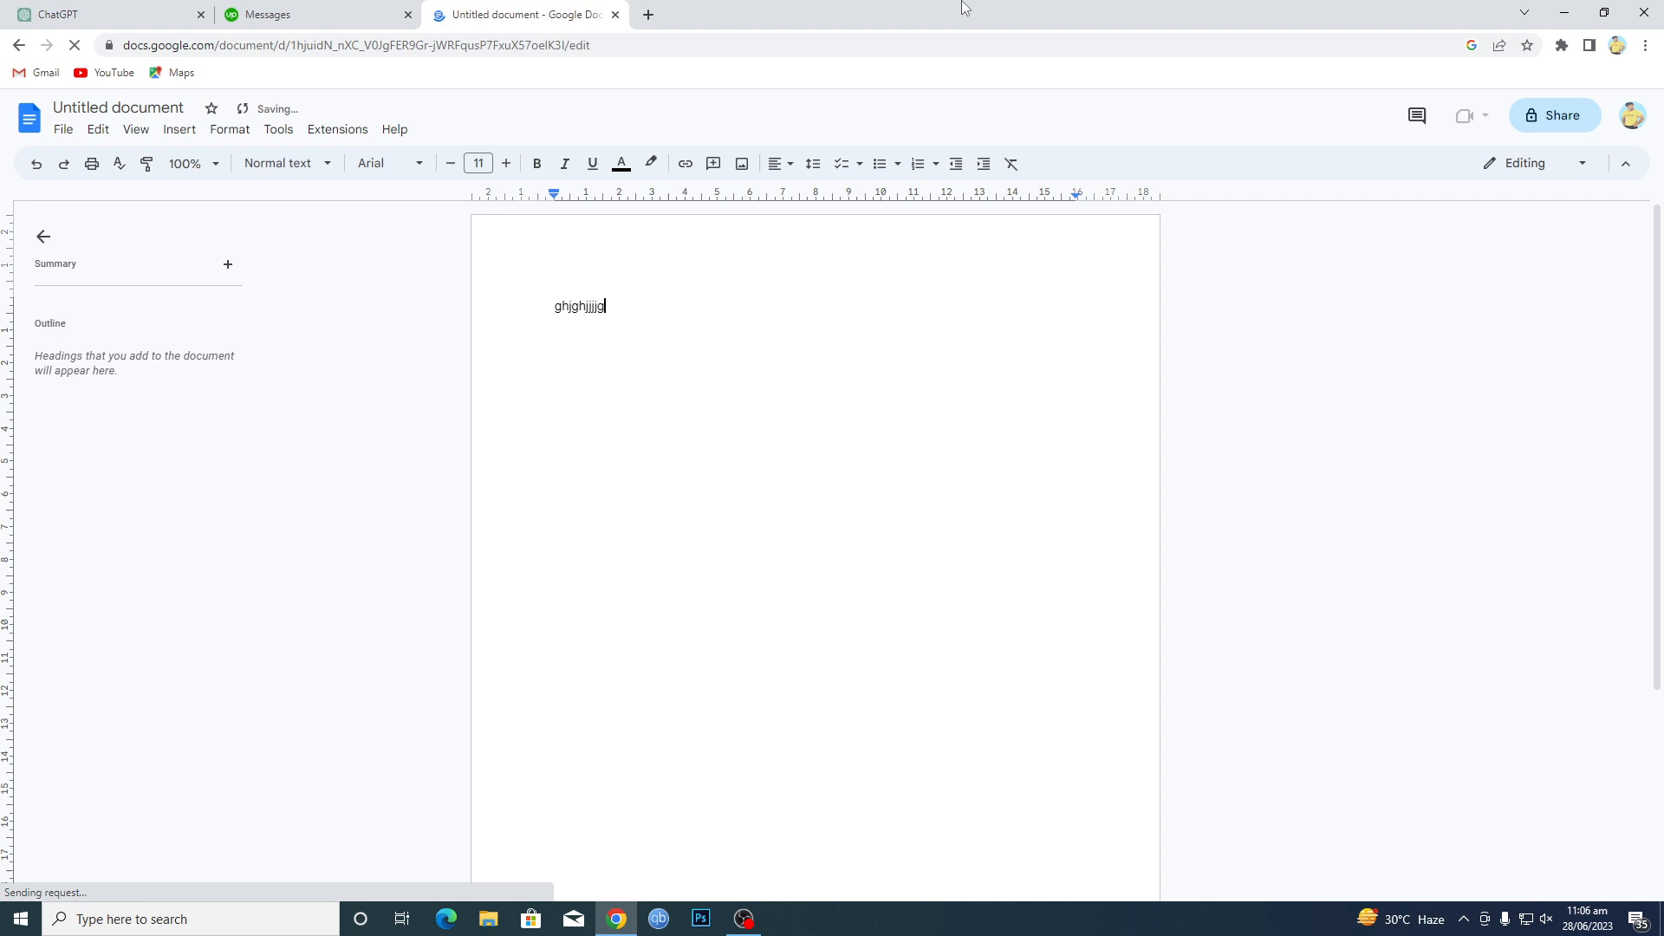
{"action": "mouse_move", "coordinate": [1554, 114]}
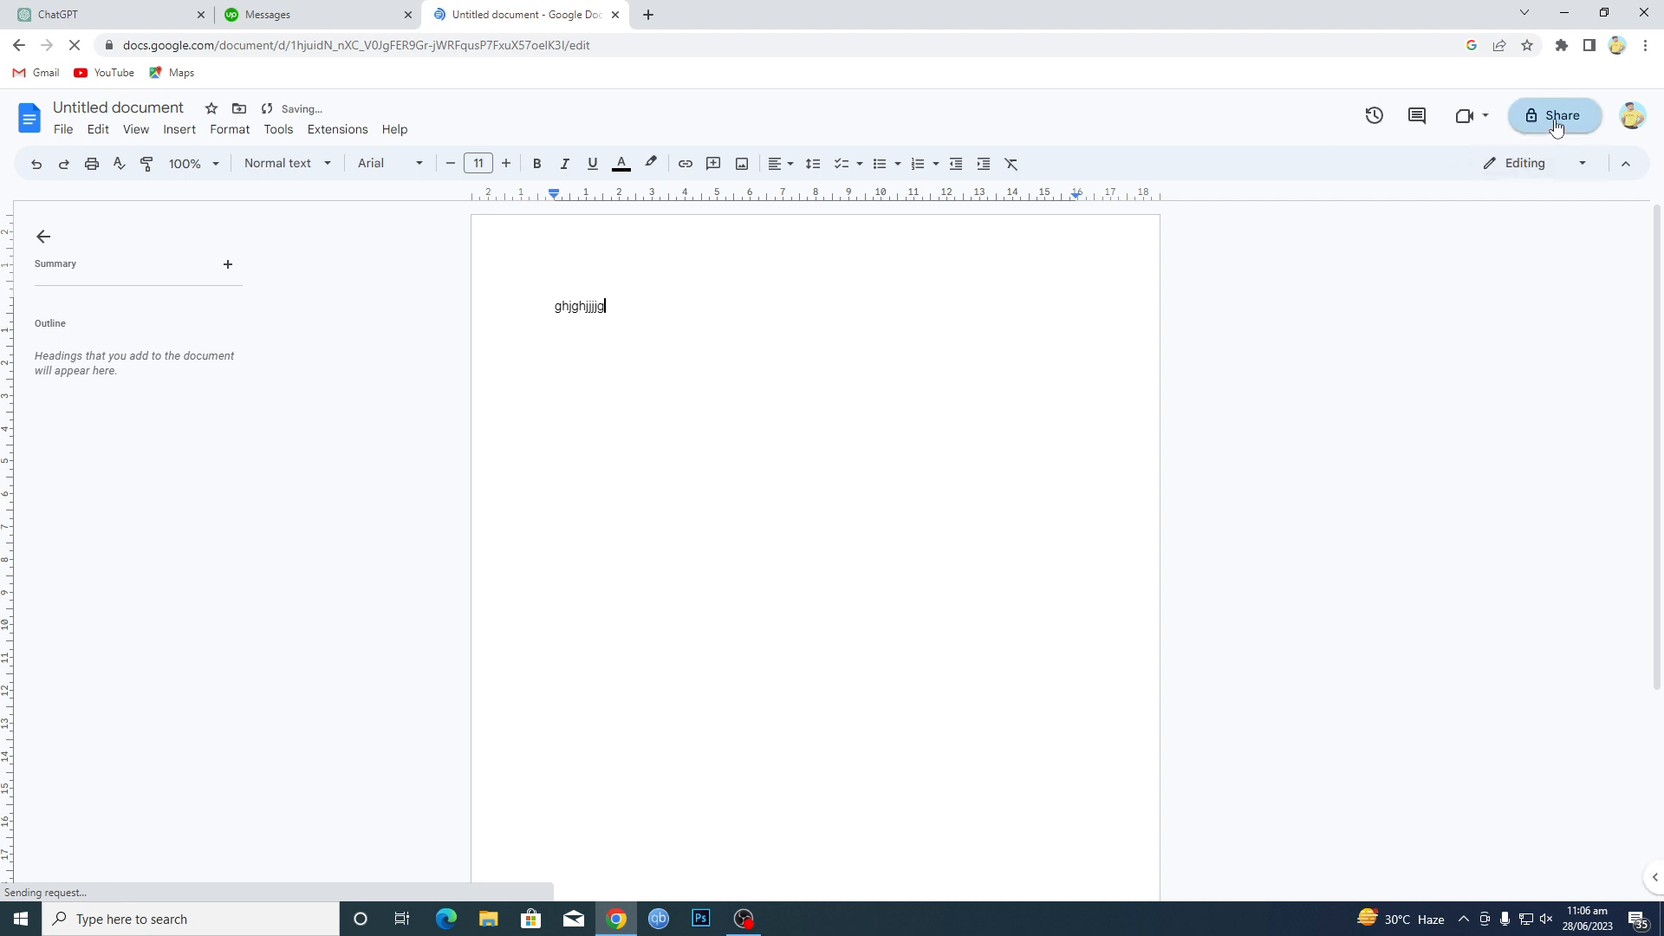
{"action": "left_click", "coordinate": [1554, 115]}
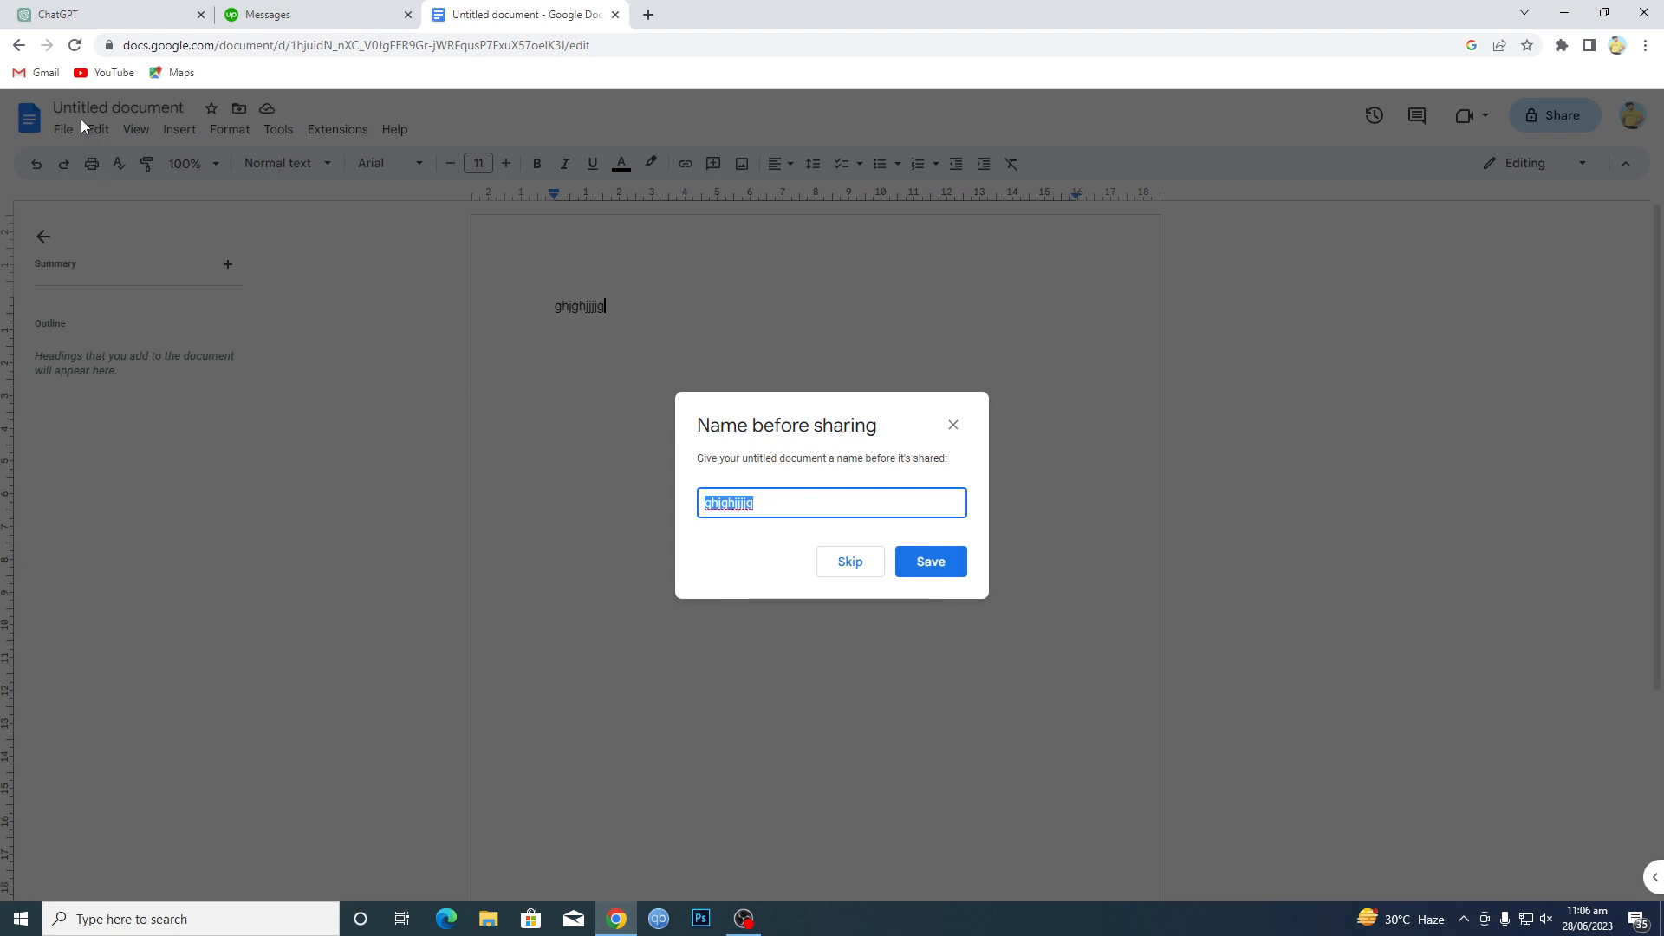
{"action": "mouse_move", "coordinate": [790, 412]}
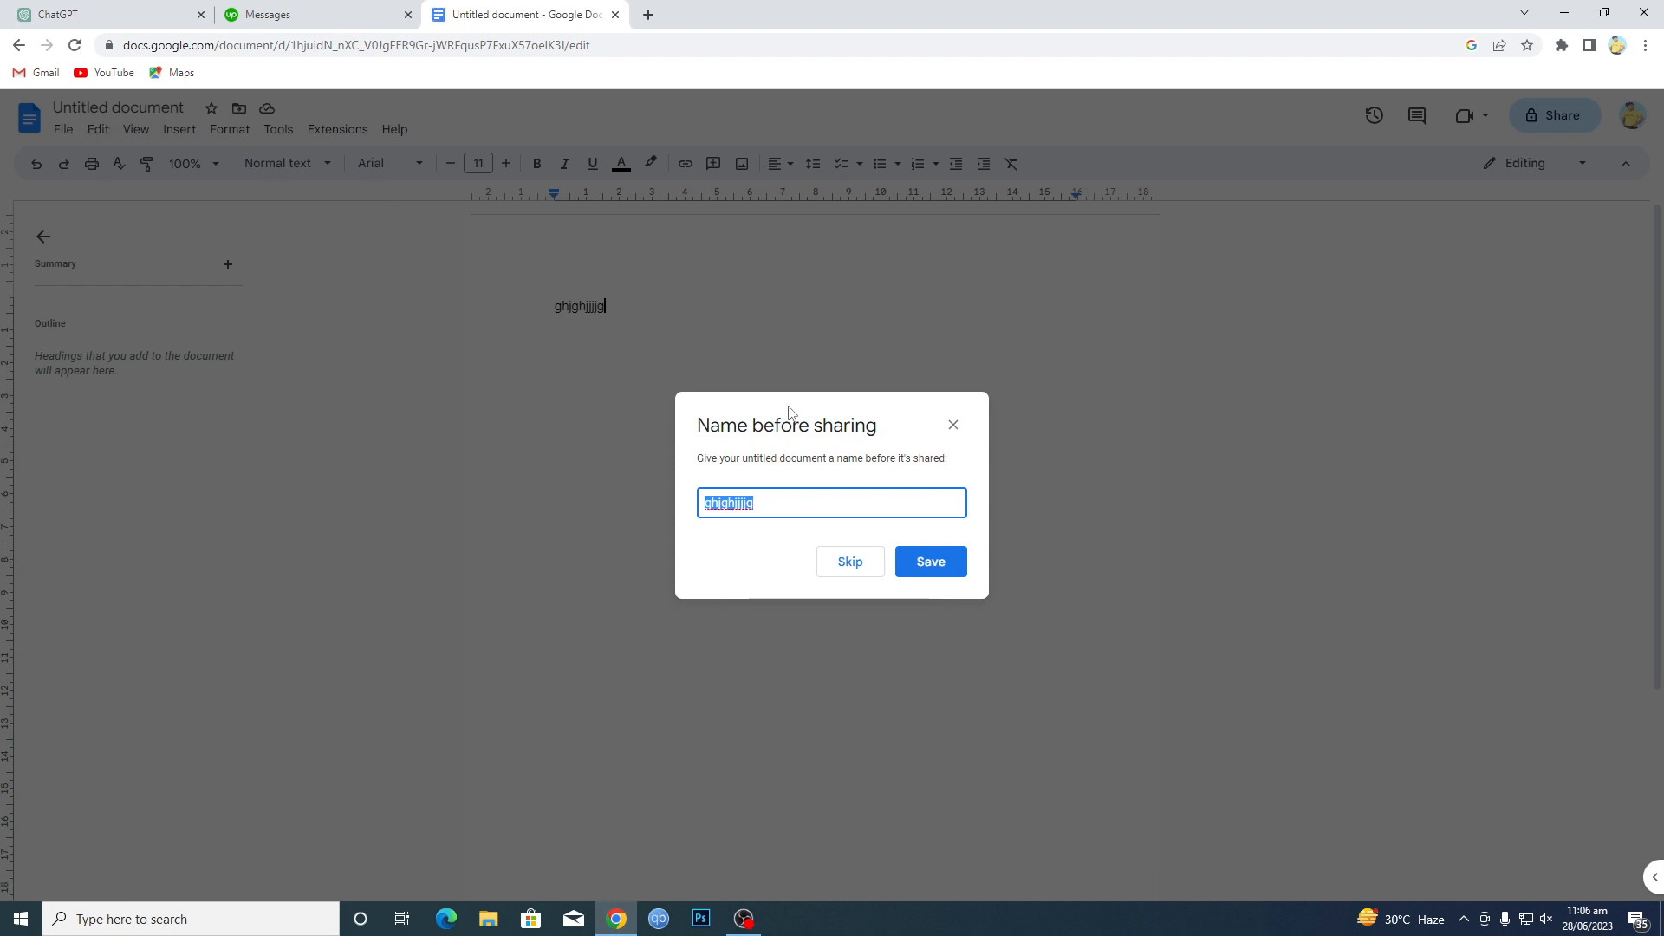
- Name the document 'jhj' and save it before sharing
{"action": "type", "text": "jhj"}
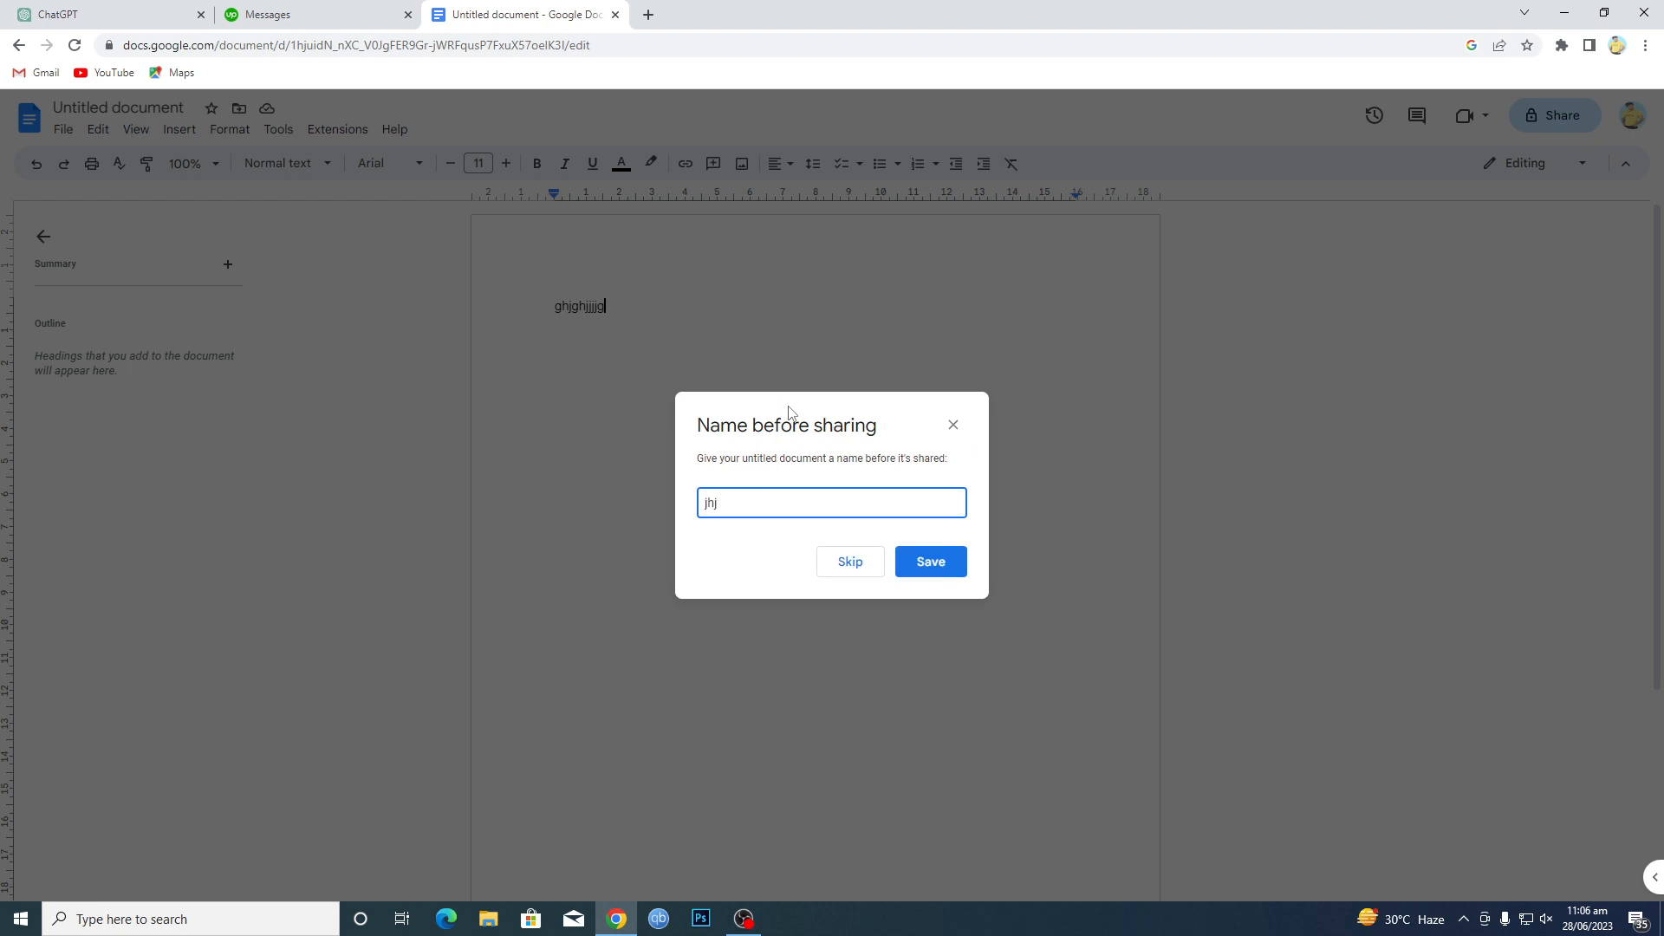
{"action": "left_click", "coordinate": [928, 562]}
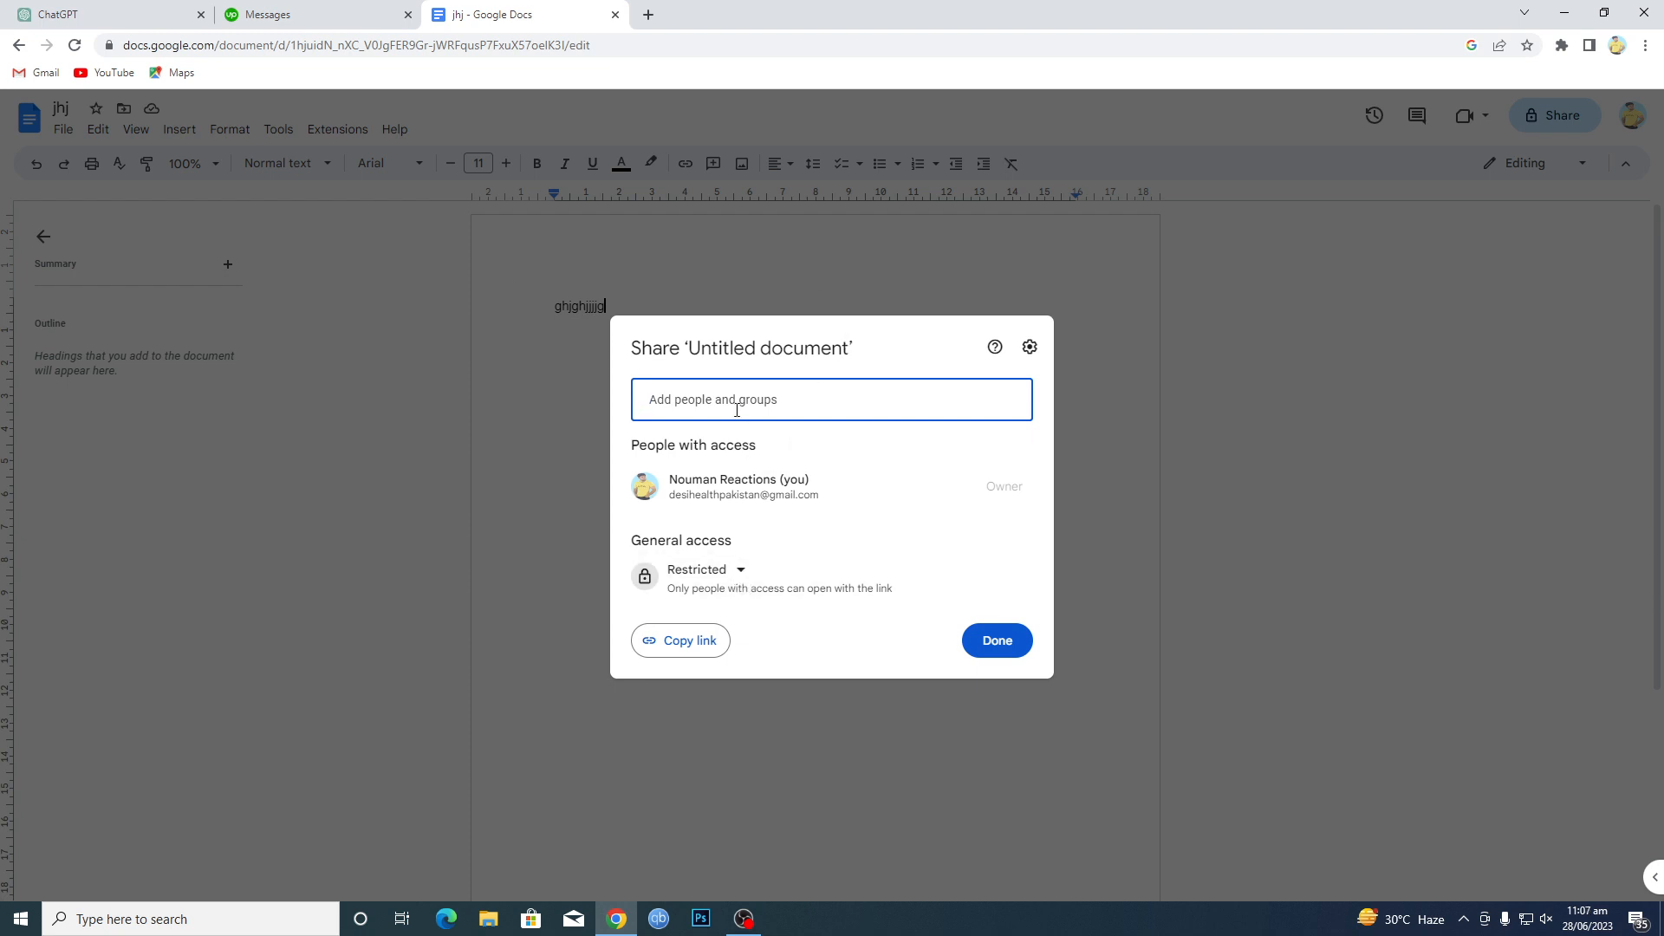
- Add the first suggested contact in the Add people and groups field
{"action": "left_click", "coordinate": [704, 568]}
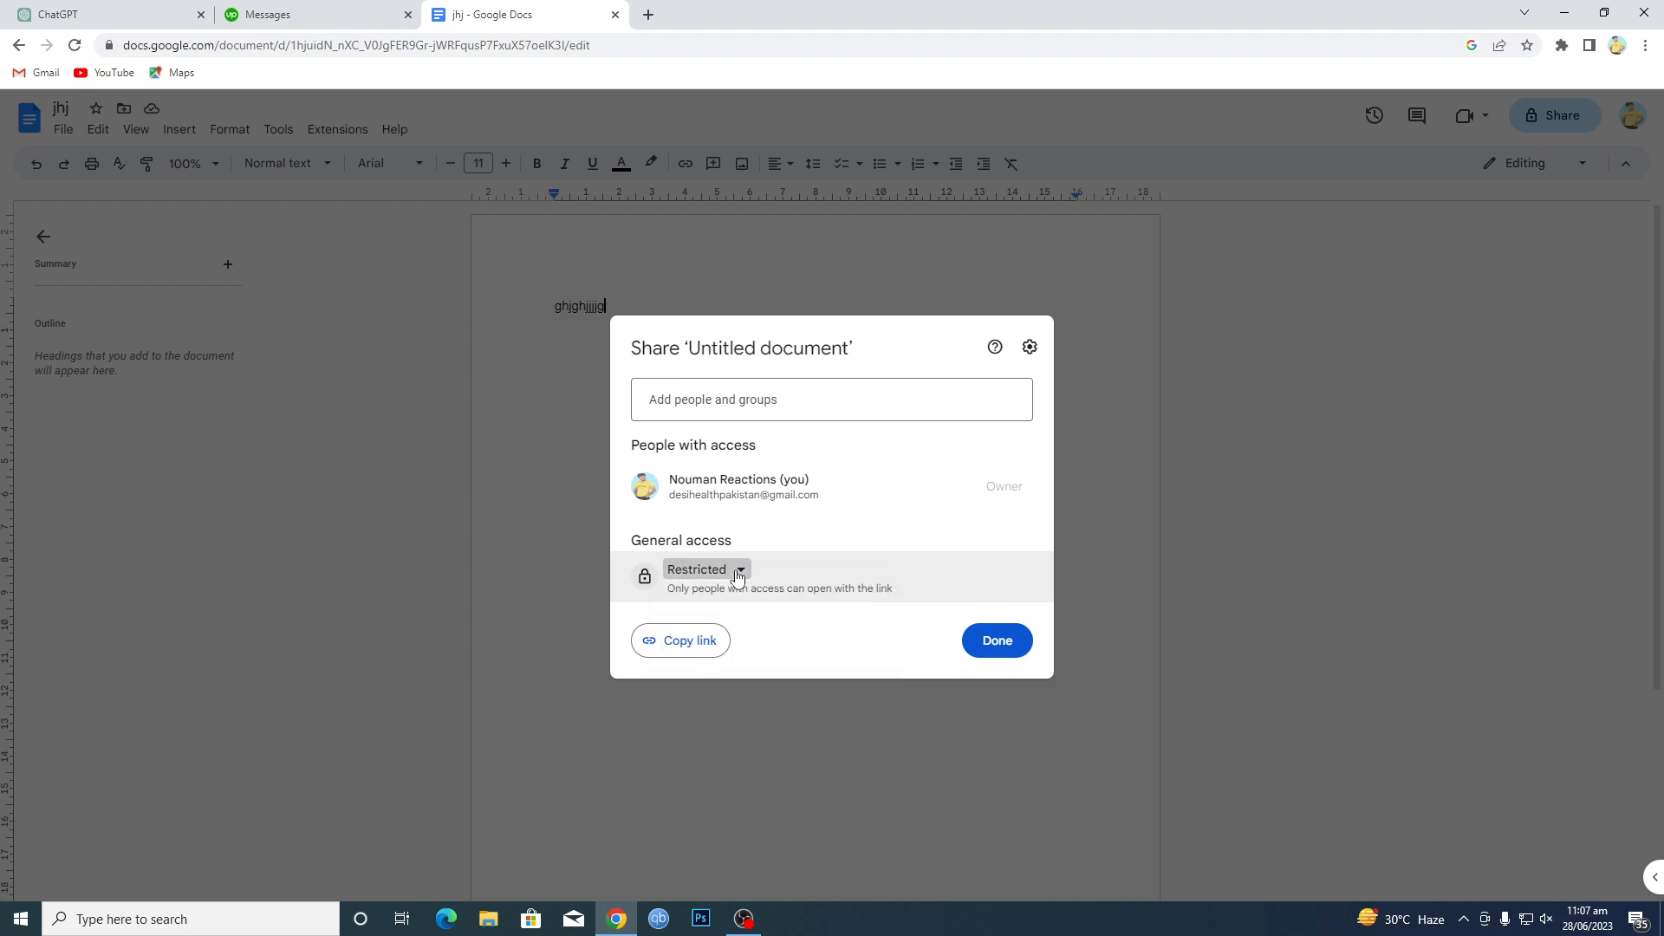
{"action": "left_click", "coordinate": [831, 398]}
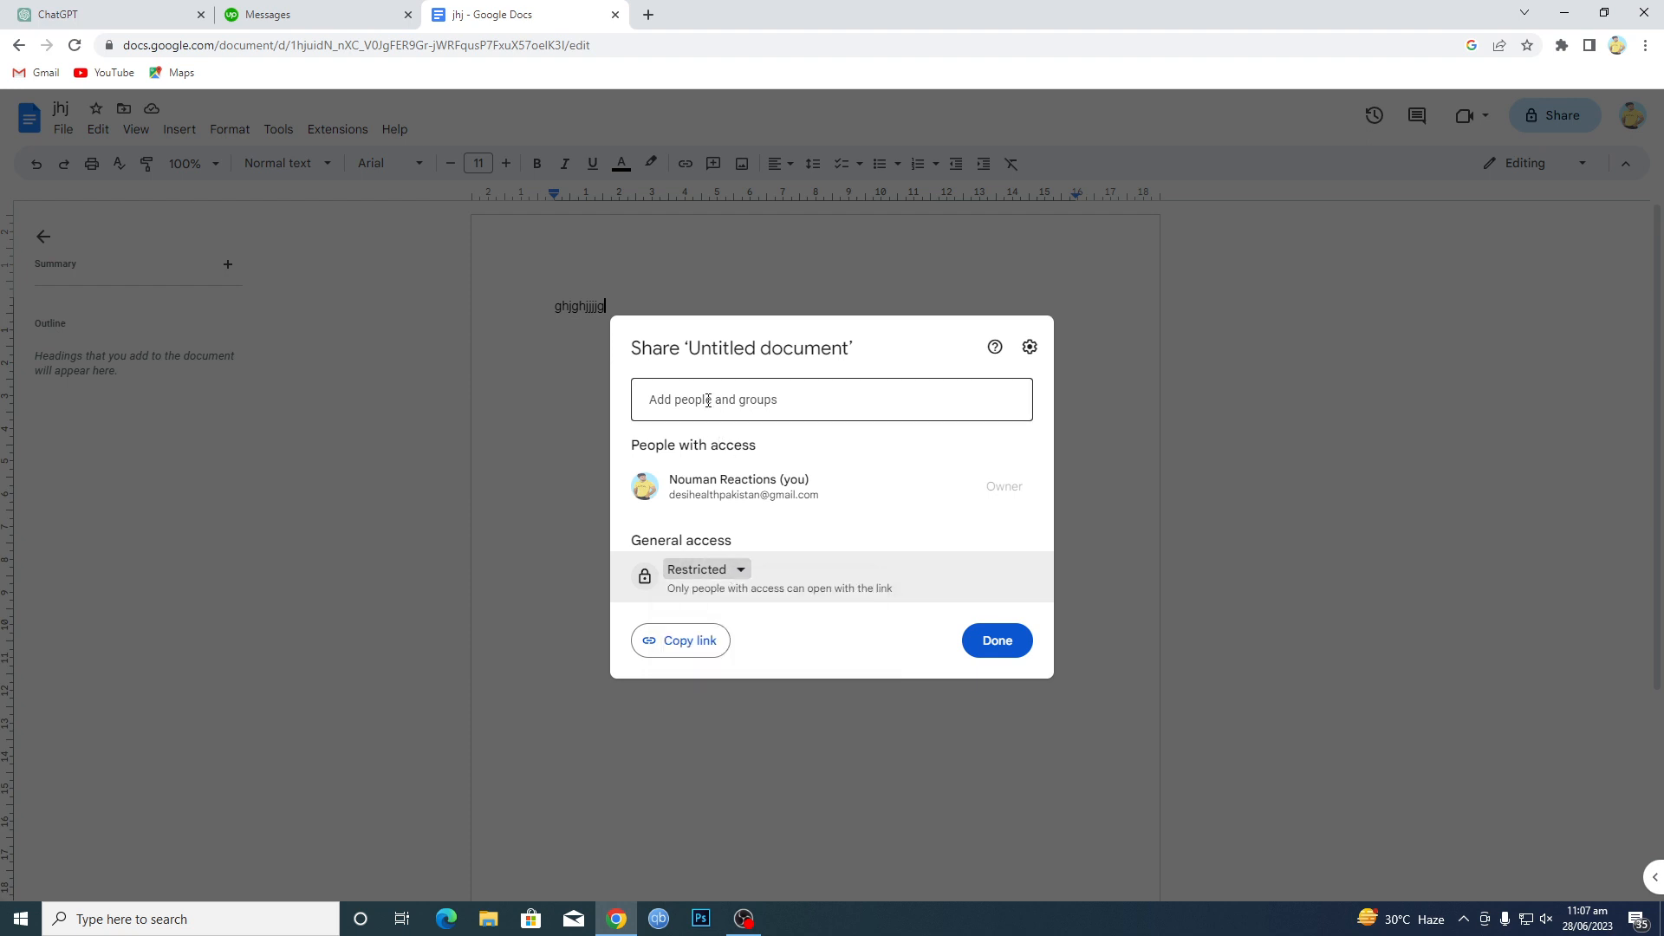
{"action": "left_click", "coordinate": [831, 399]}
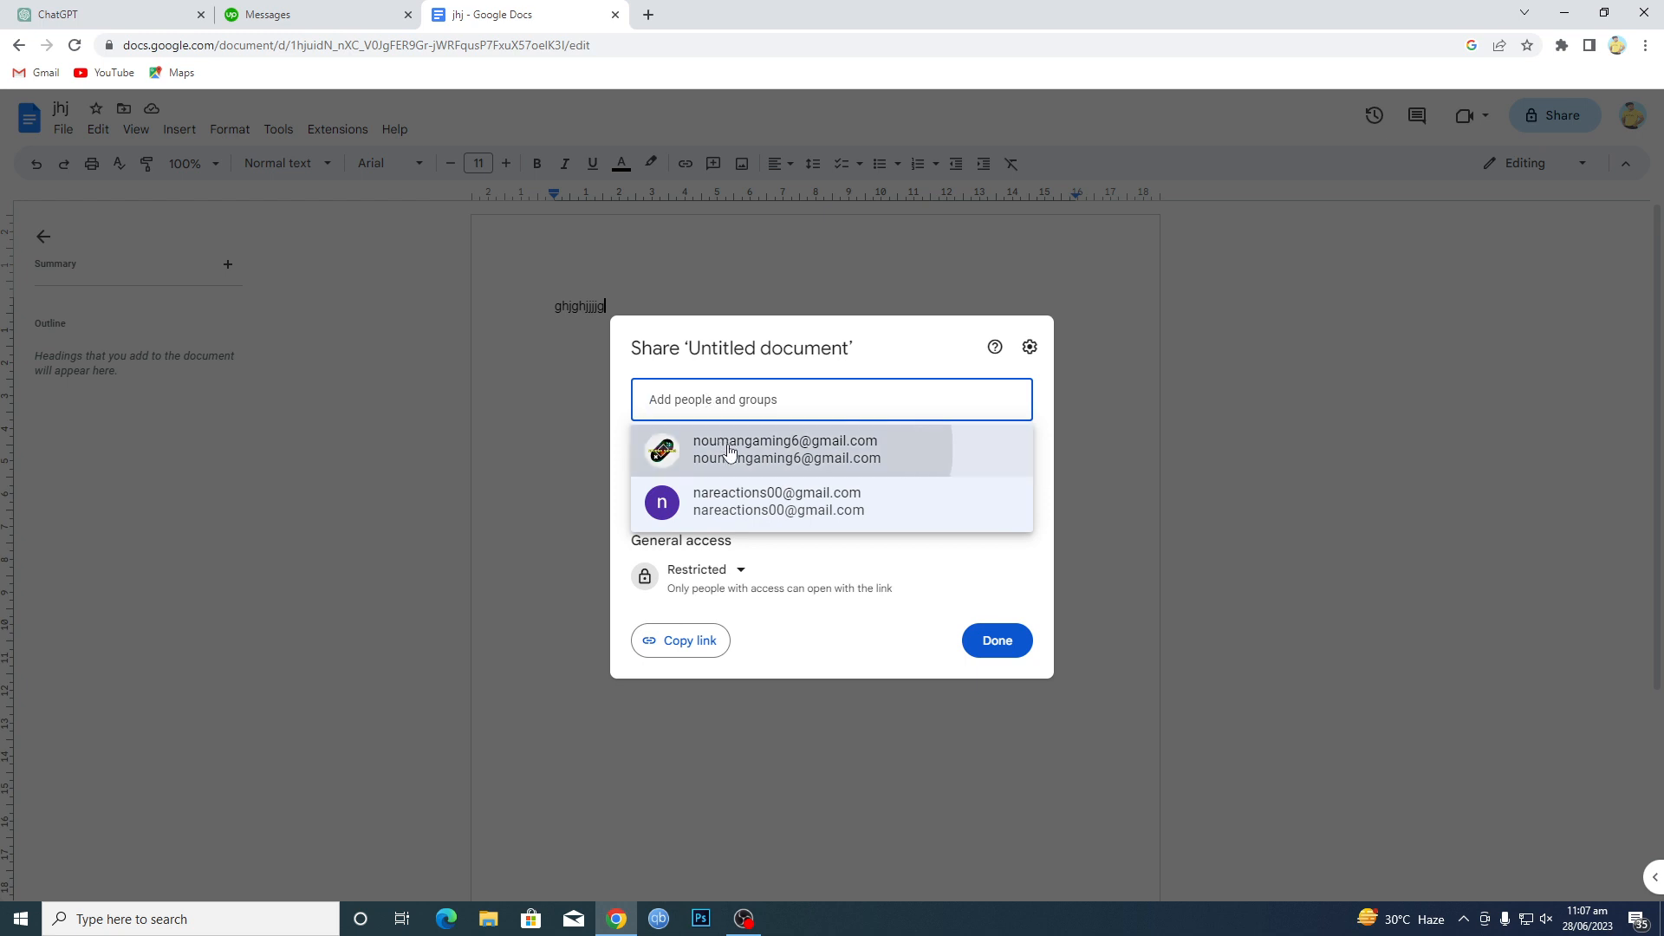
{"action": "left_click", "coordinate": [786, 449]}
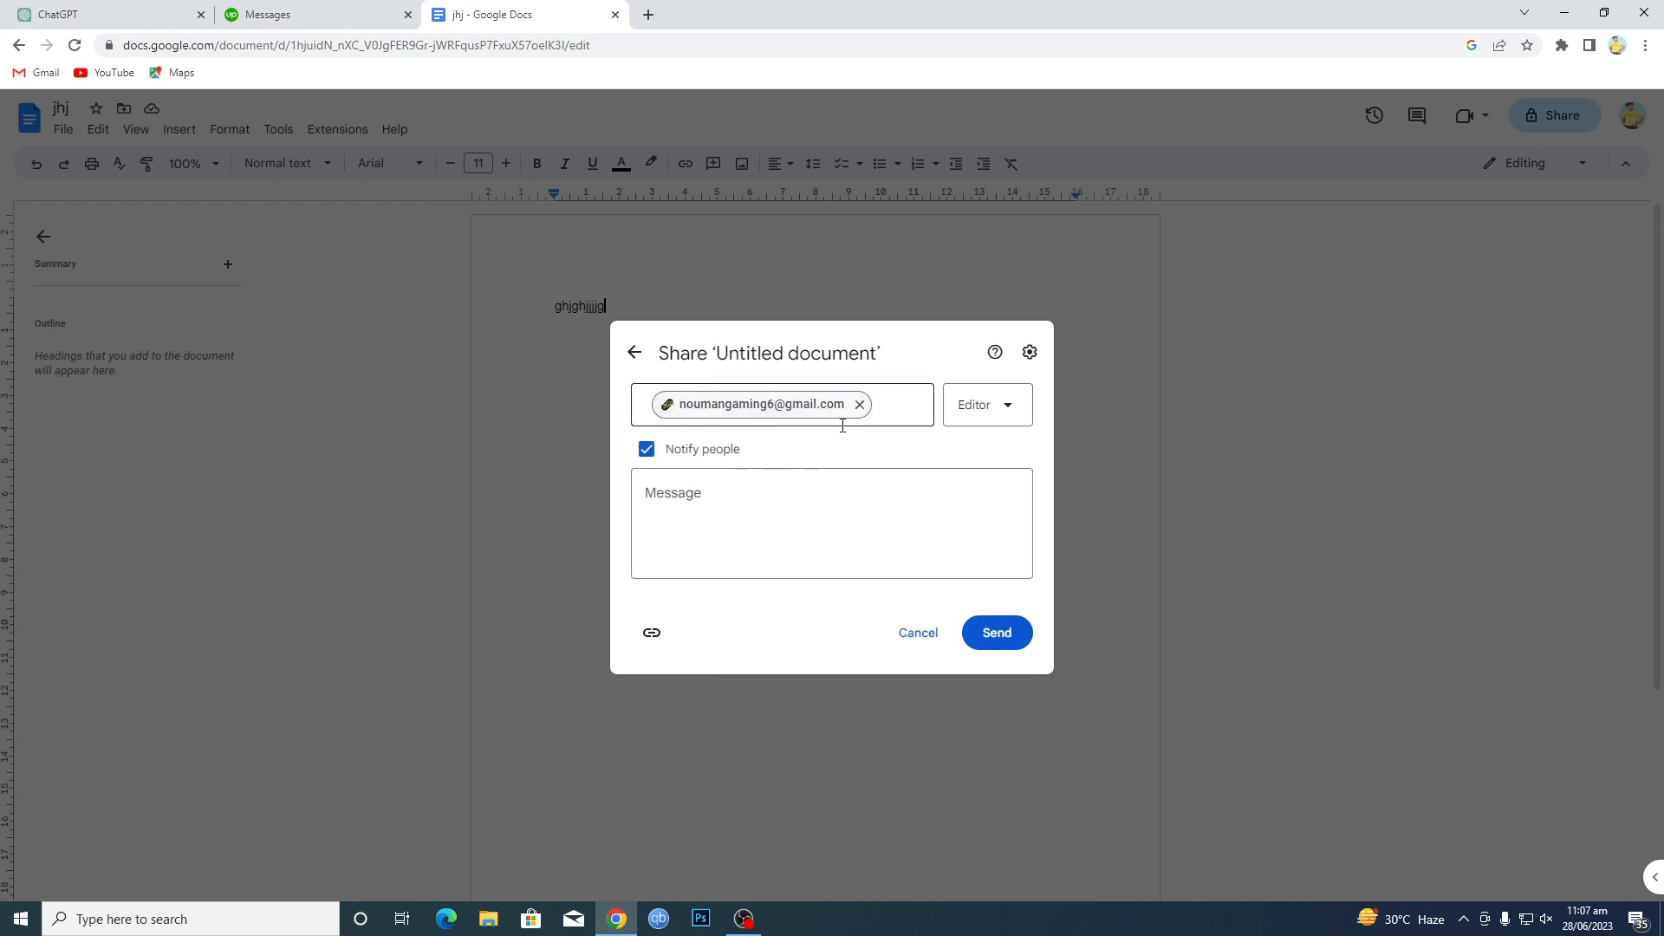
- Keep the recipient's role as Editor and cancel the Share dialog without sending
{"action": "left_click", "coordinate": [984, 405]}
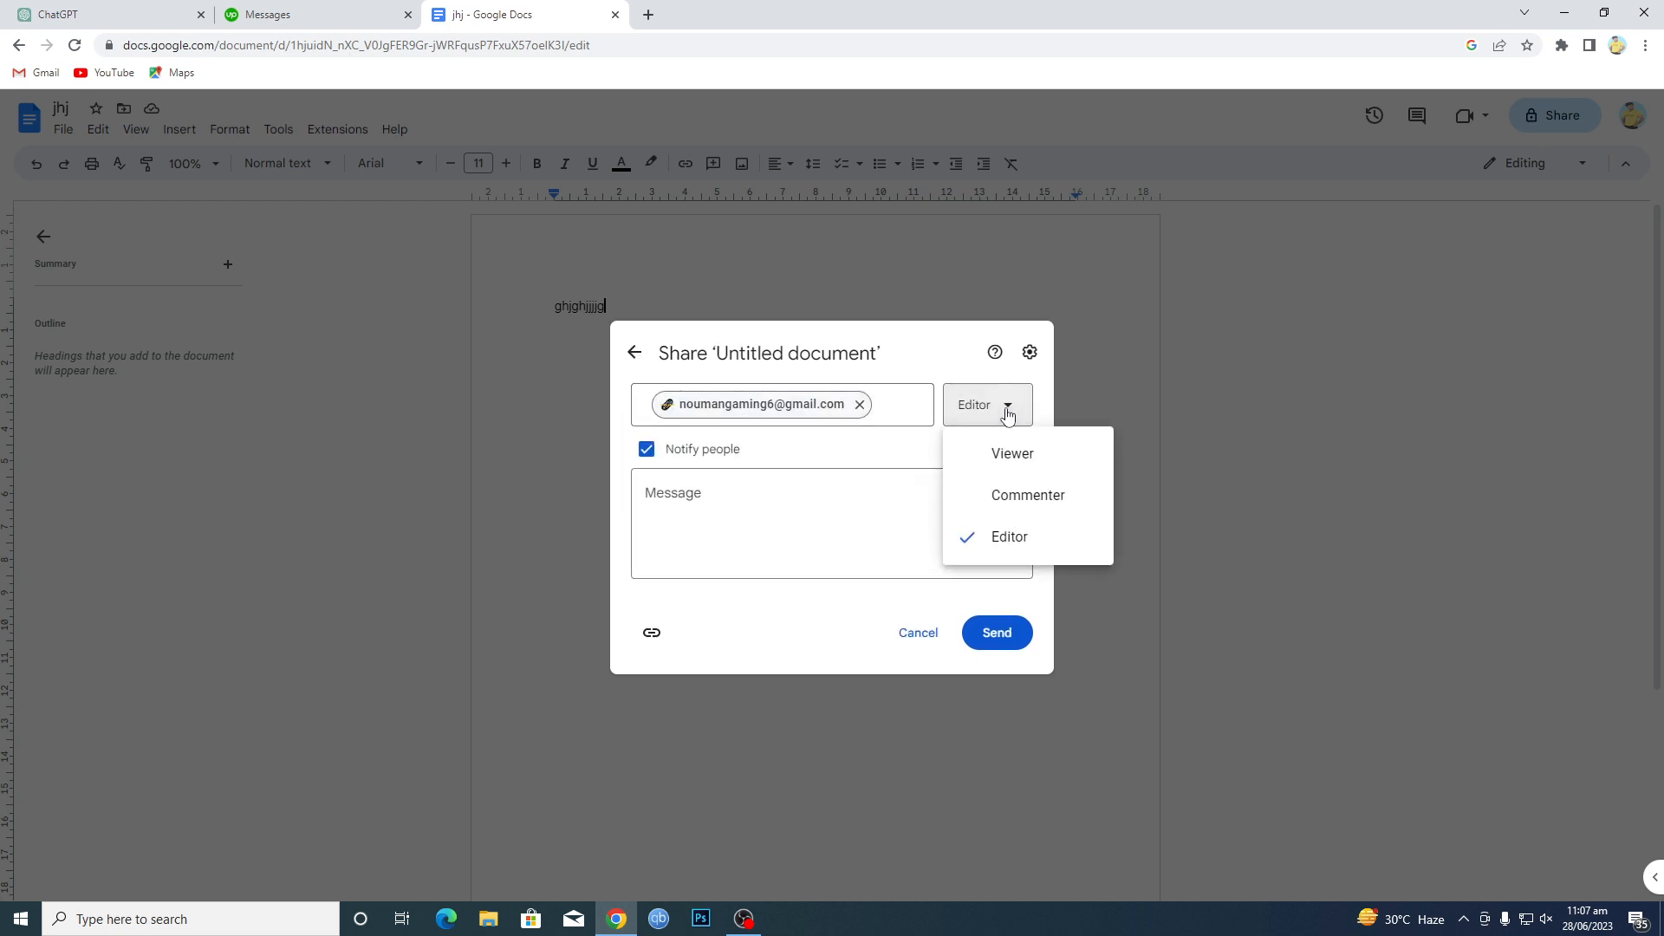
{"action": "mouse_move", "coordinate": [1026, 495]}
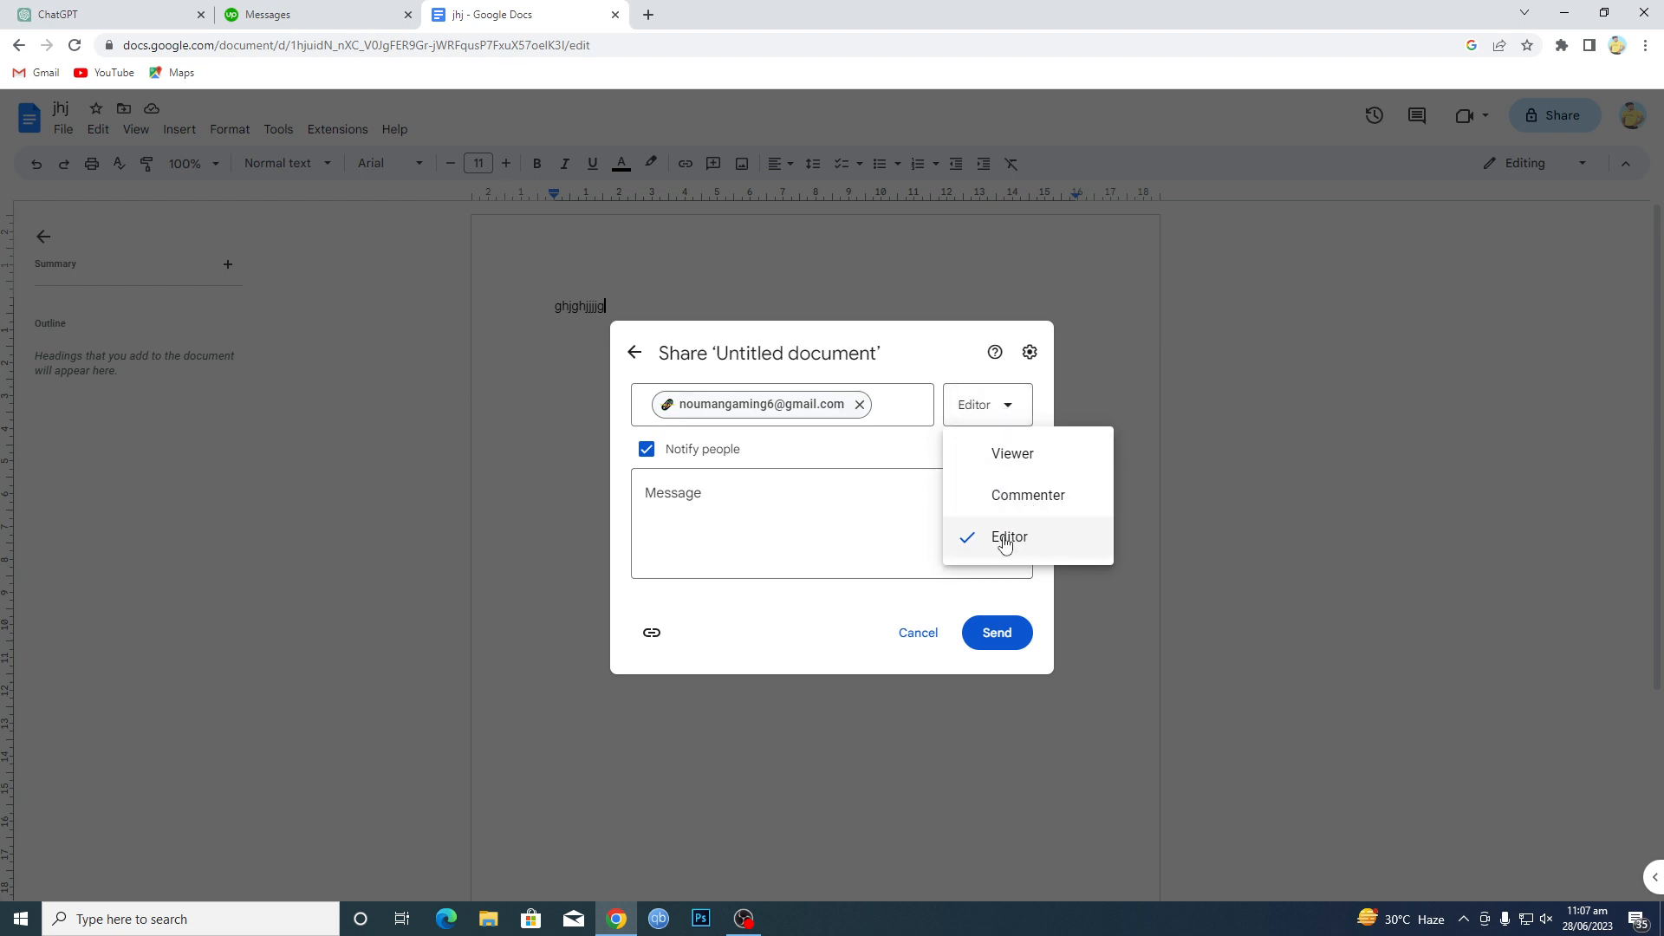
{"action": "left_click", "coordinate": [1008, 537]}
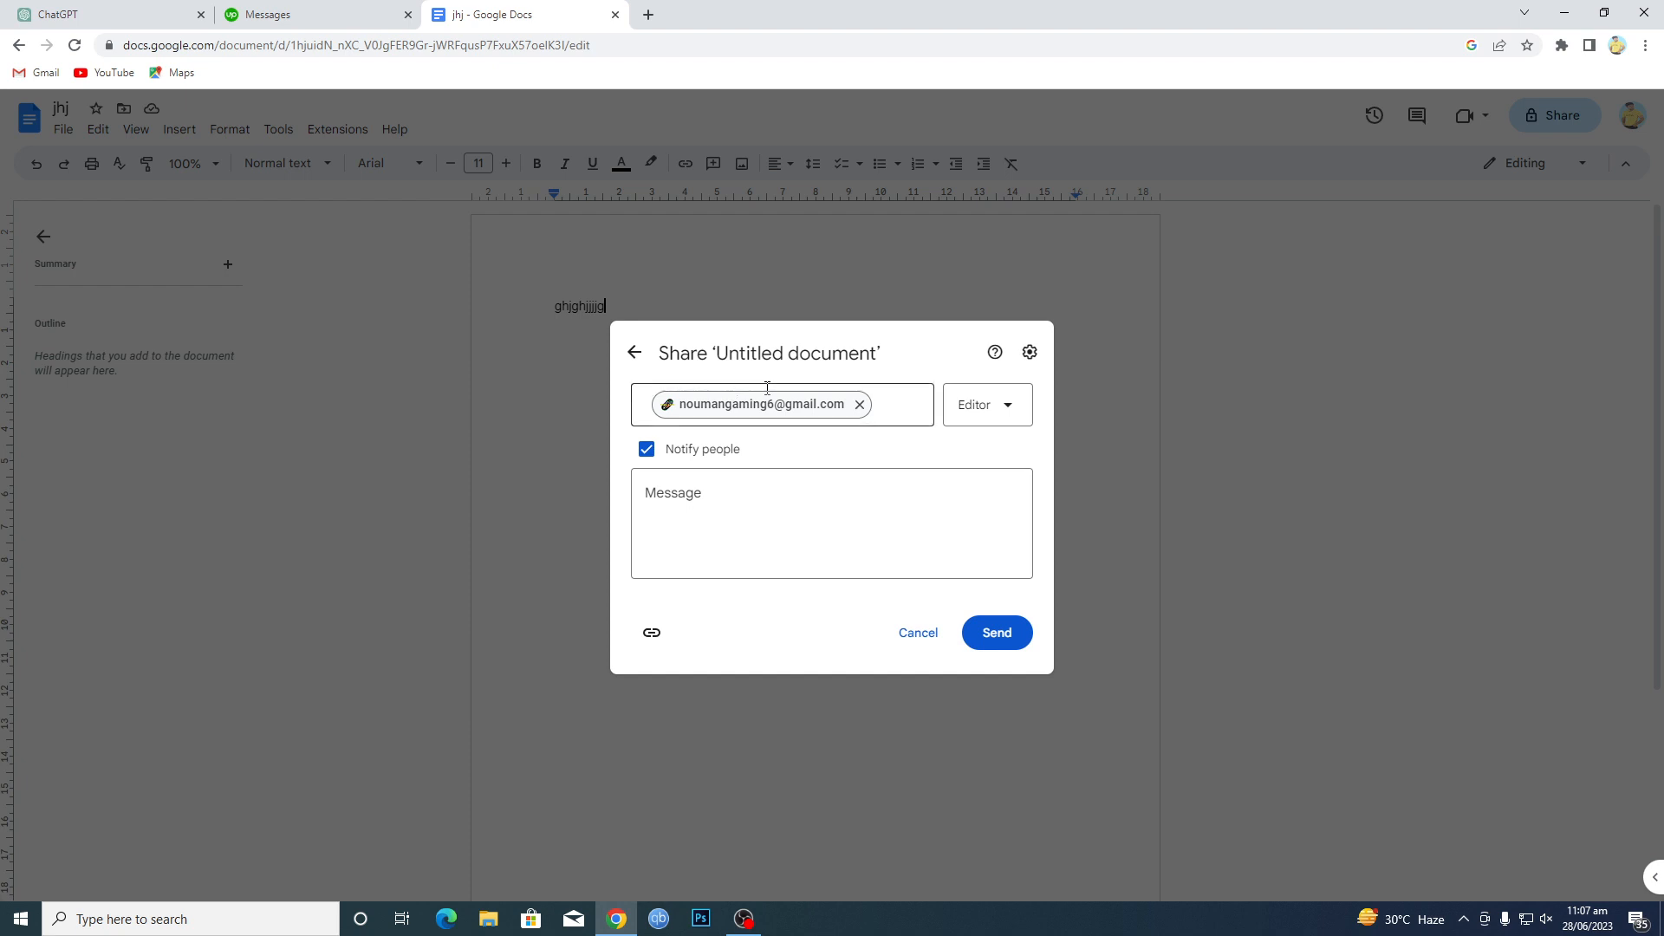
{"action": "mouse_move", "coordinate": [917, 632]}
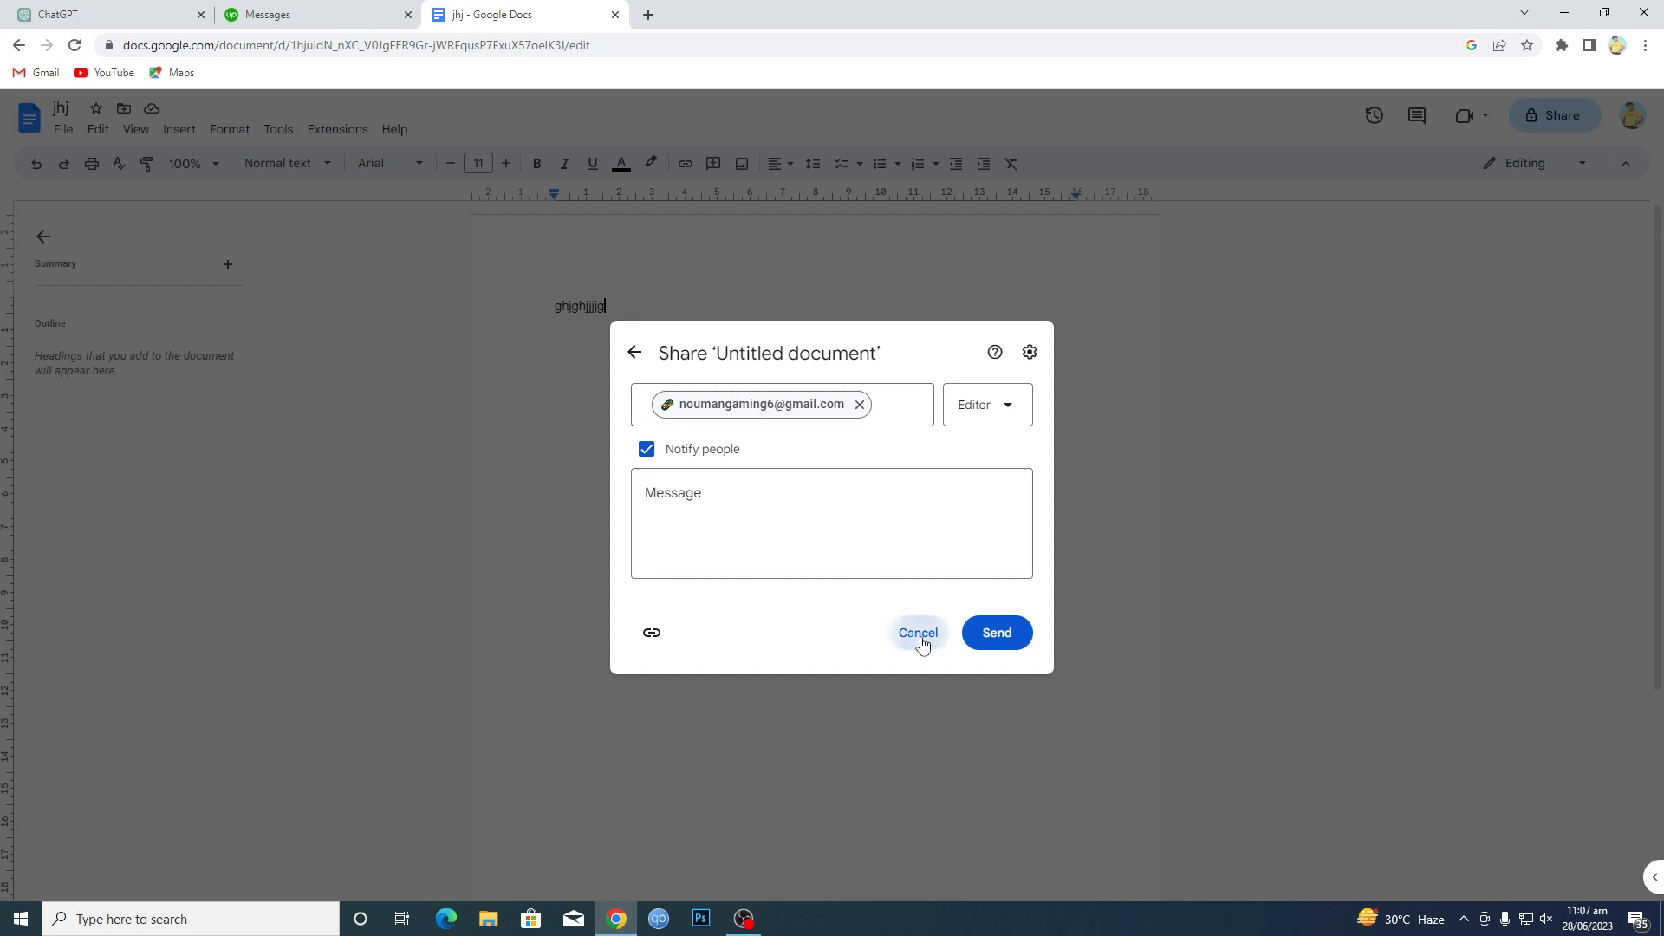
{"action": "left_click", "coordinate": [917, 633]}
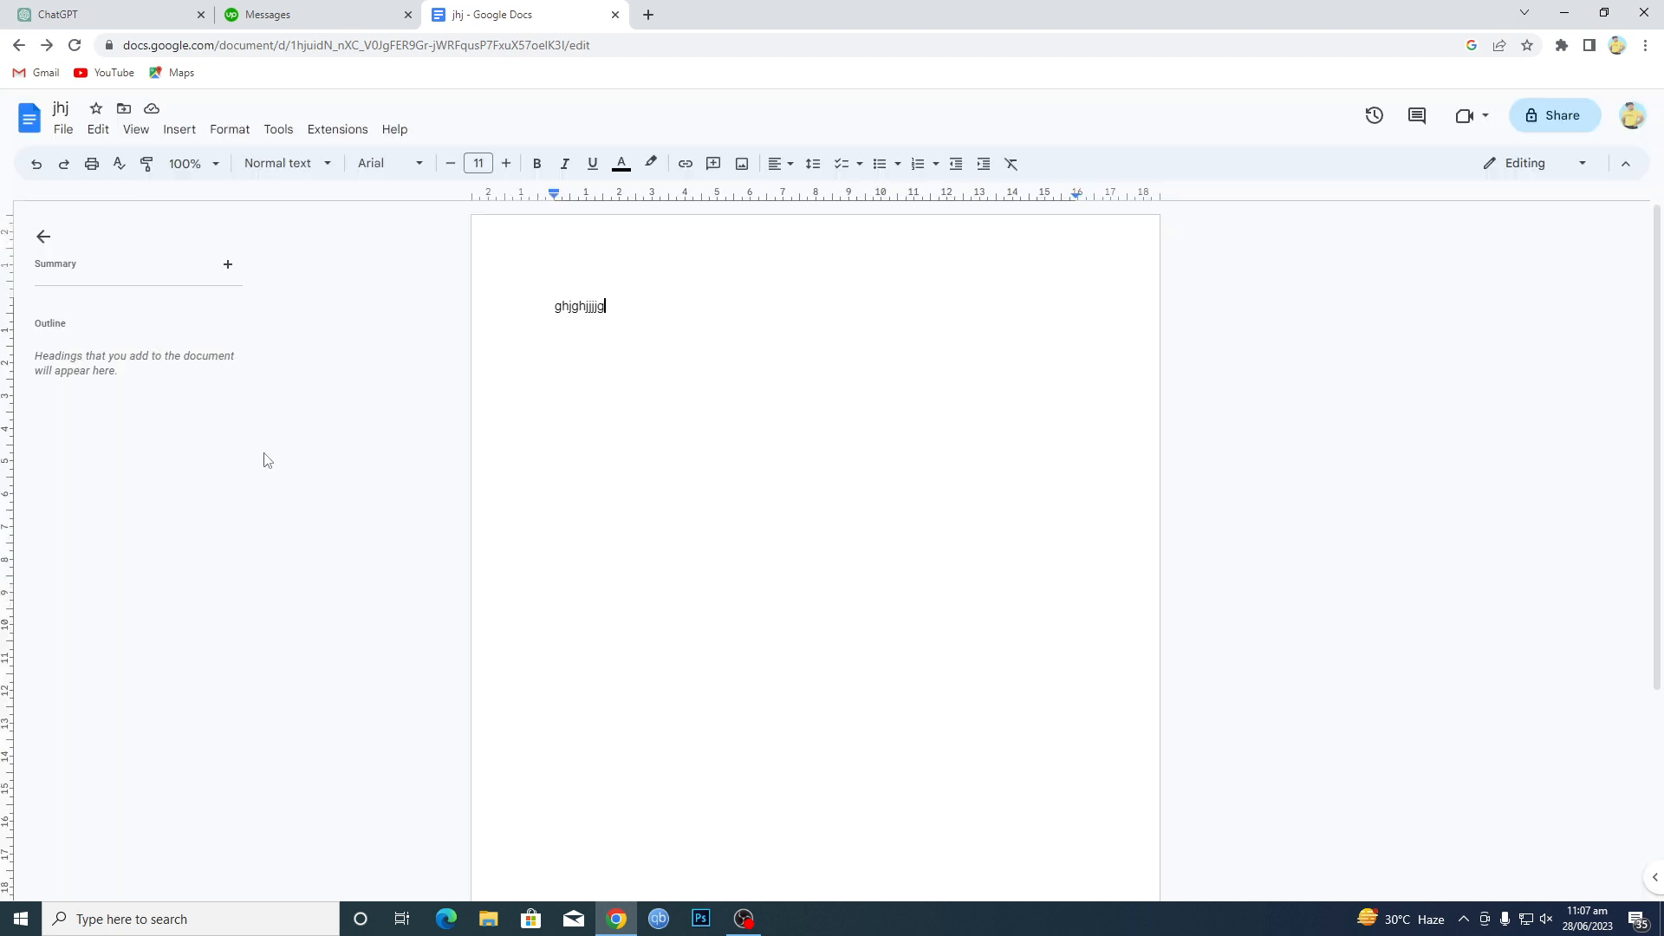